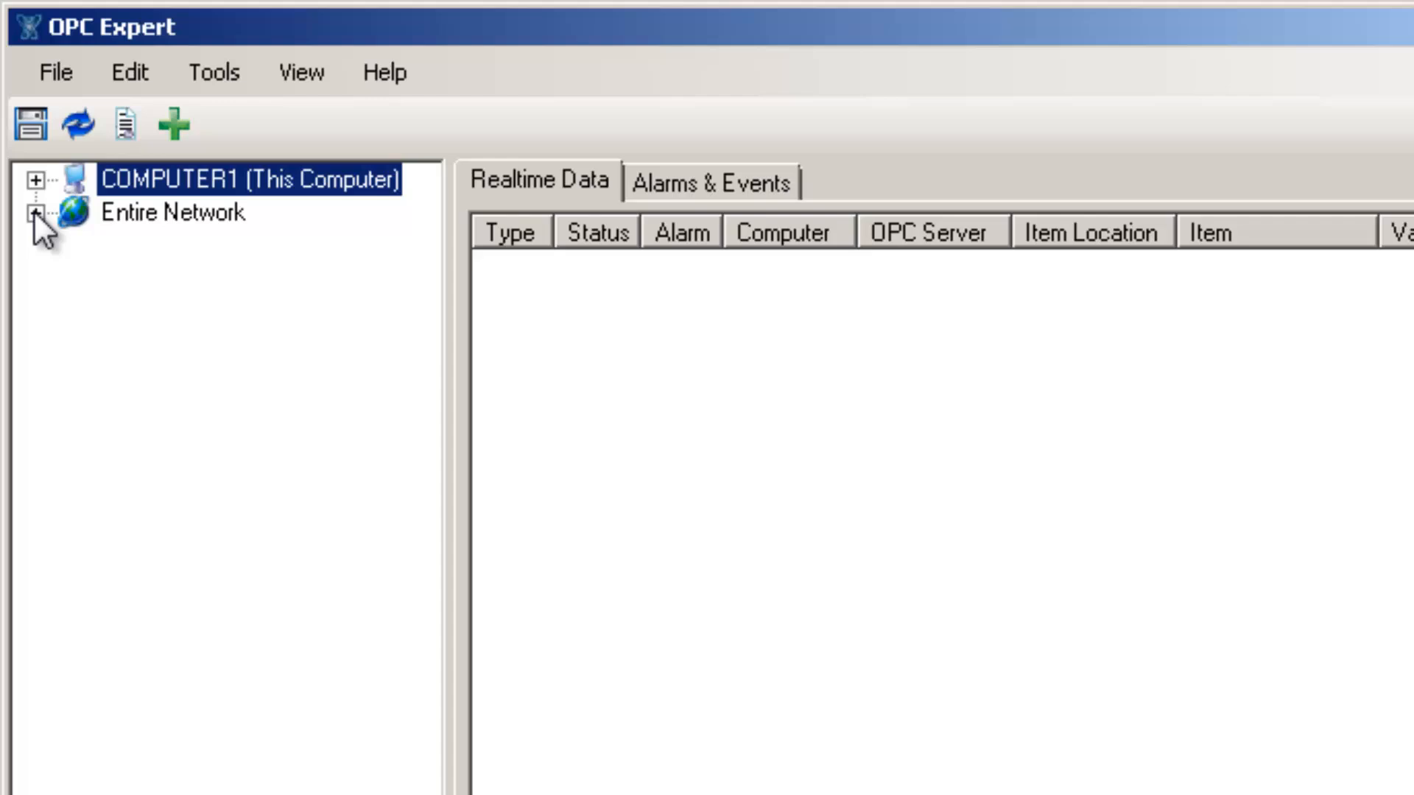
Expand Entire Network and WORKGROUP, then browse COMPUTER2 for its OPC servers
click(34, 212)
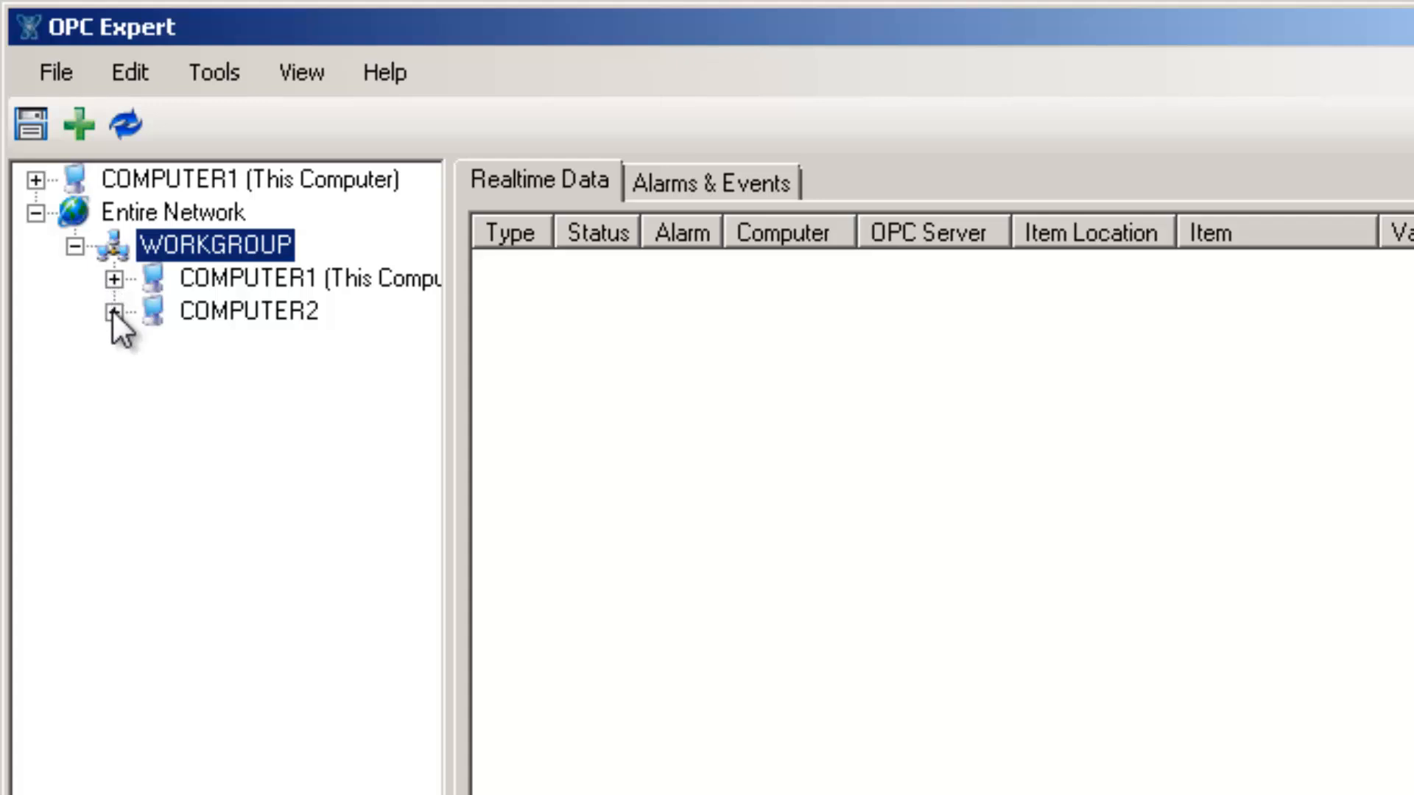
click(247, 310)
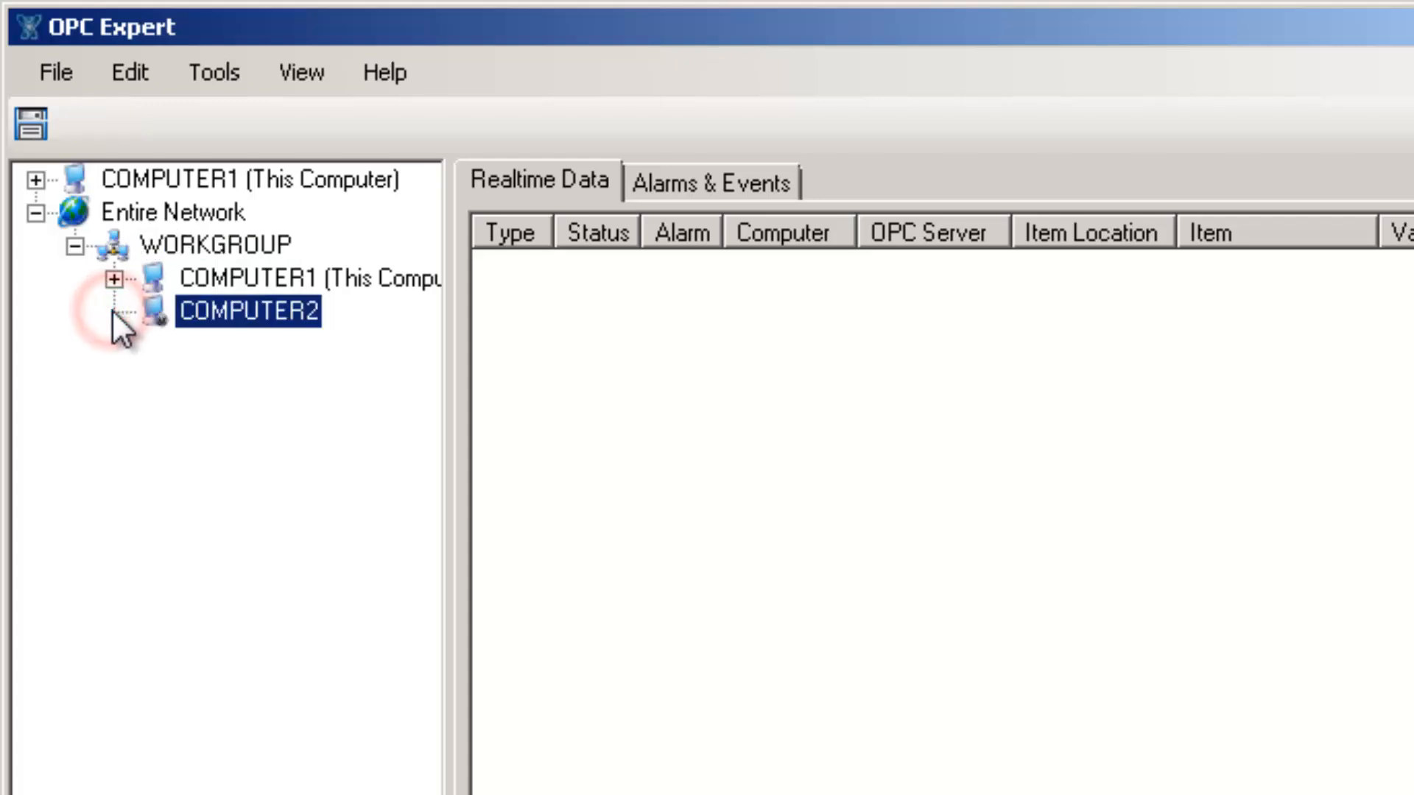
click(243, 311)
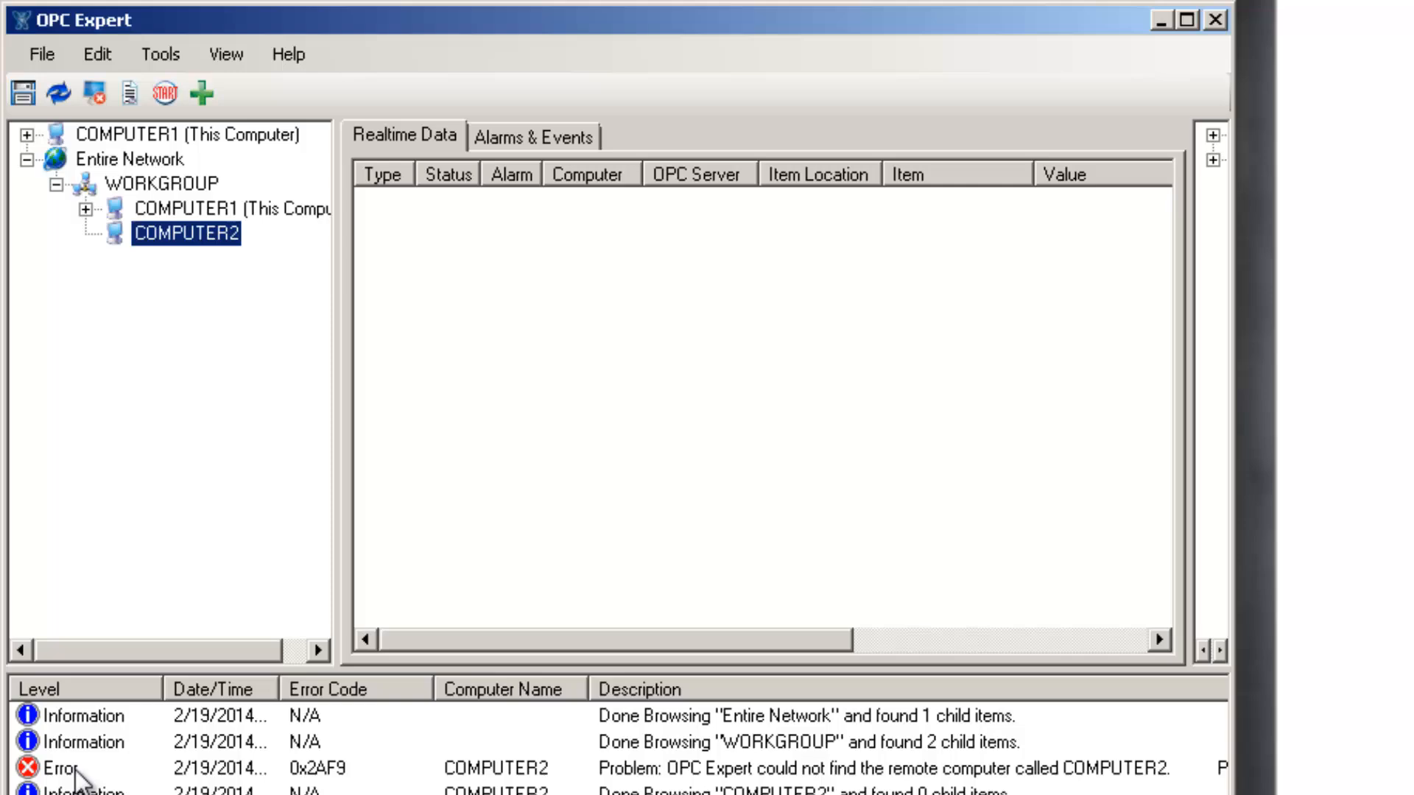
View the event log error explaining that remote computer COMPUTER2 could not be found
double_click(81, 768)
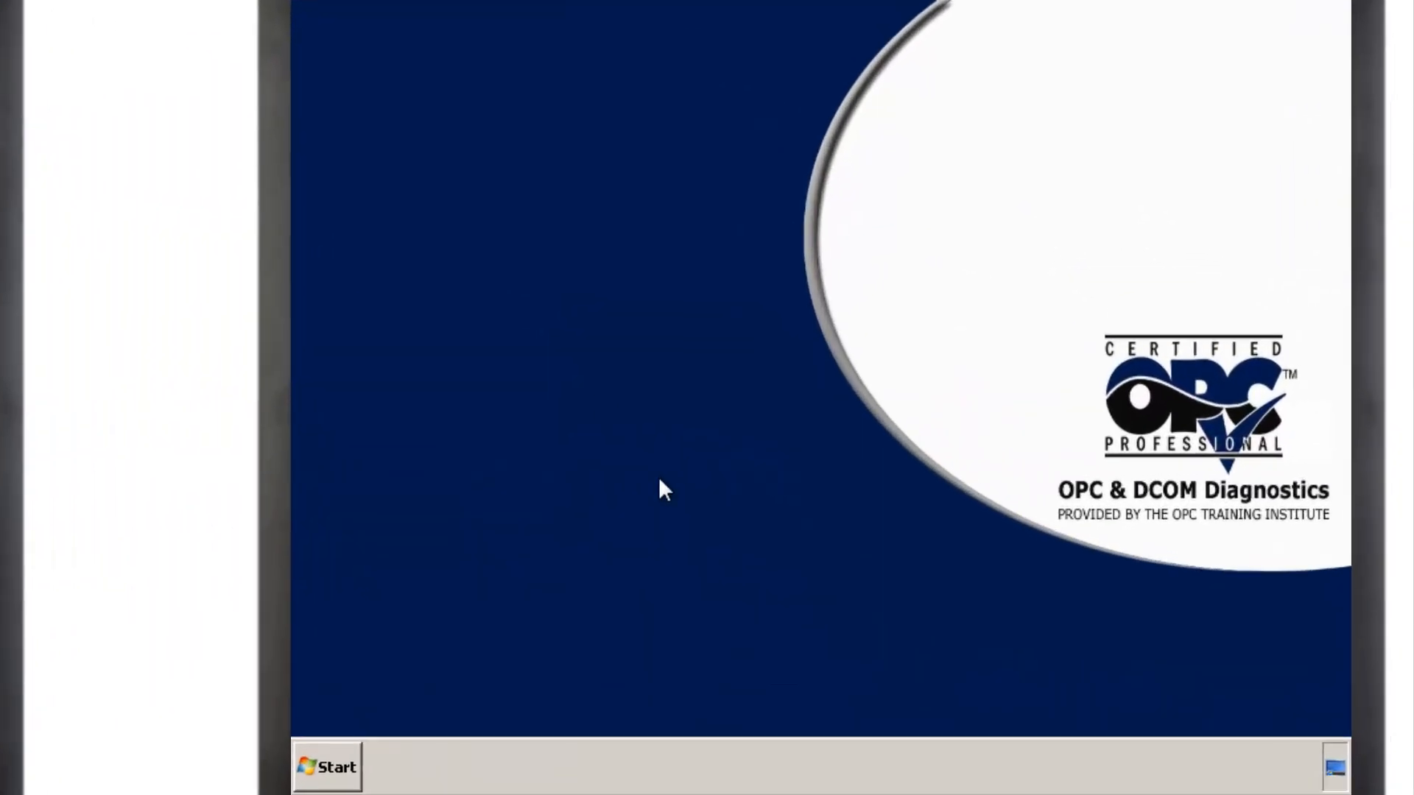
Navigate from Start through Control Panel to the Windows Firewall page
click(327, 768)
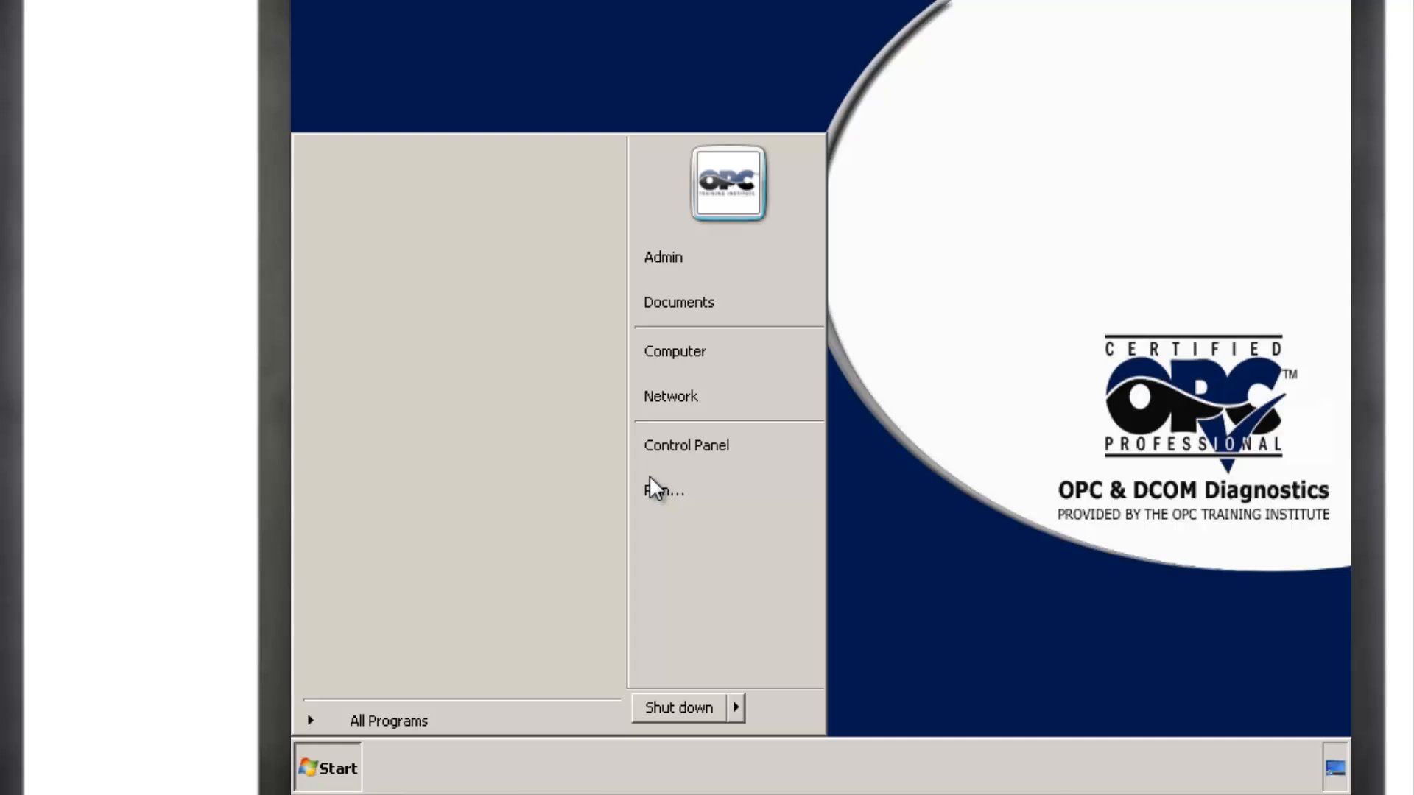
click(686, 445)
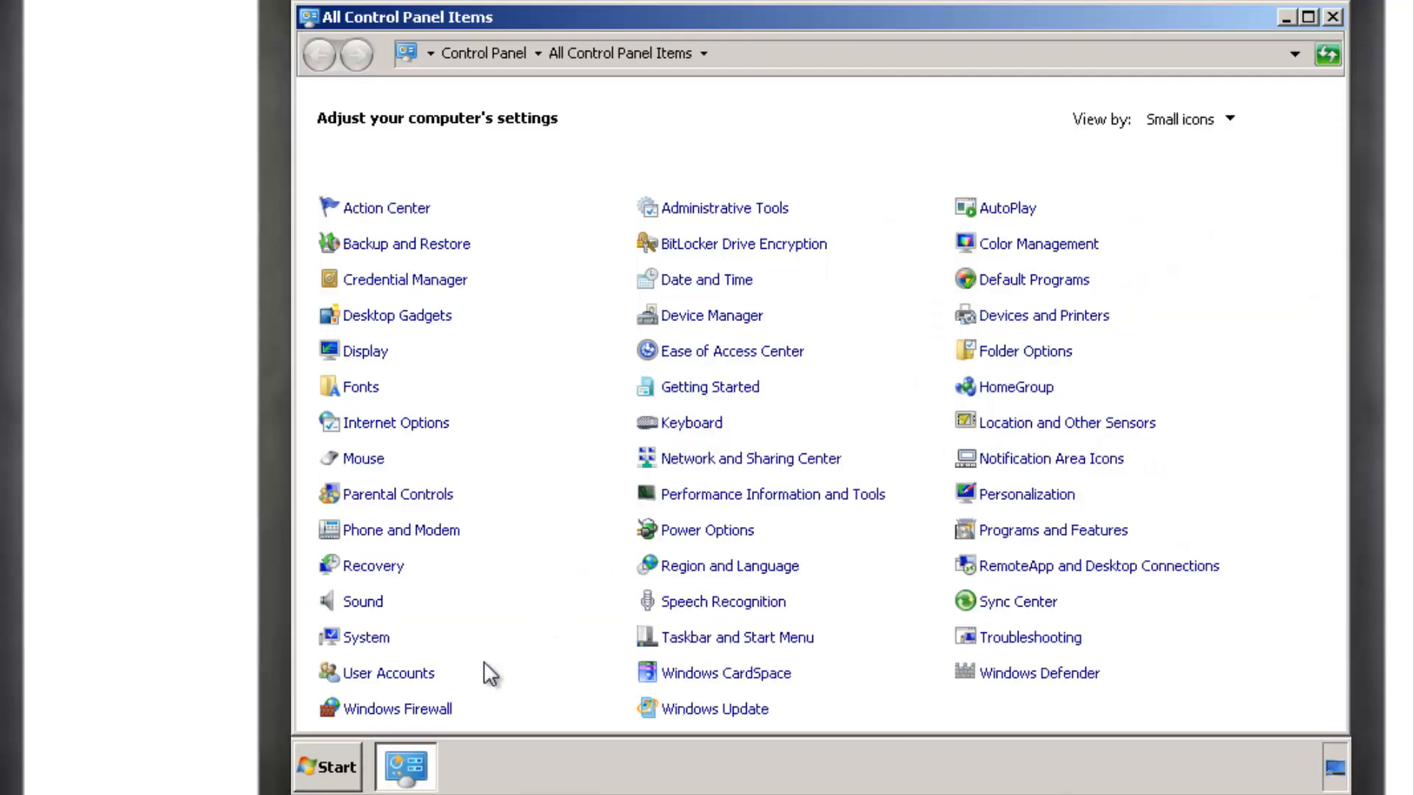
click(398, 709)
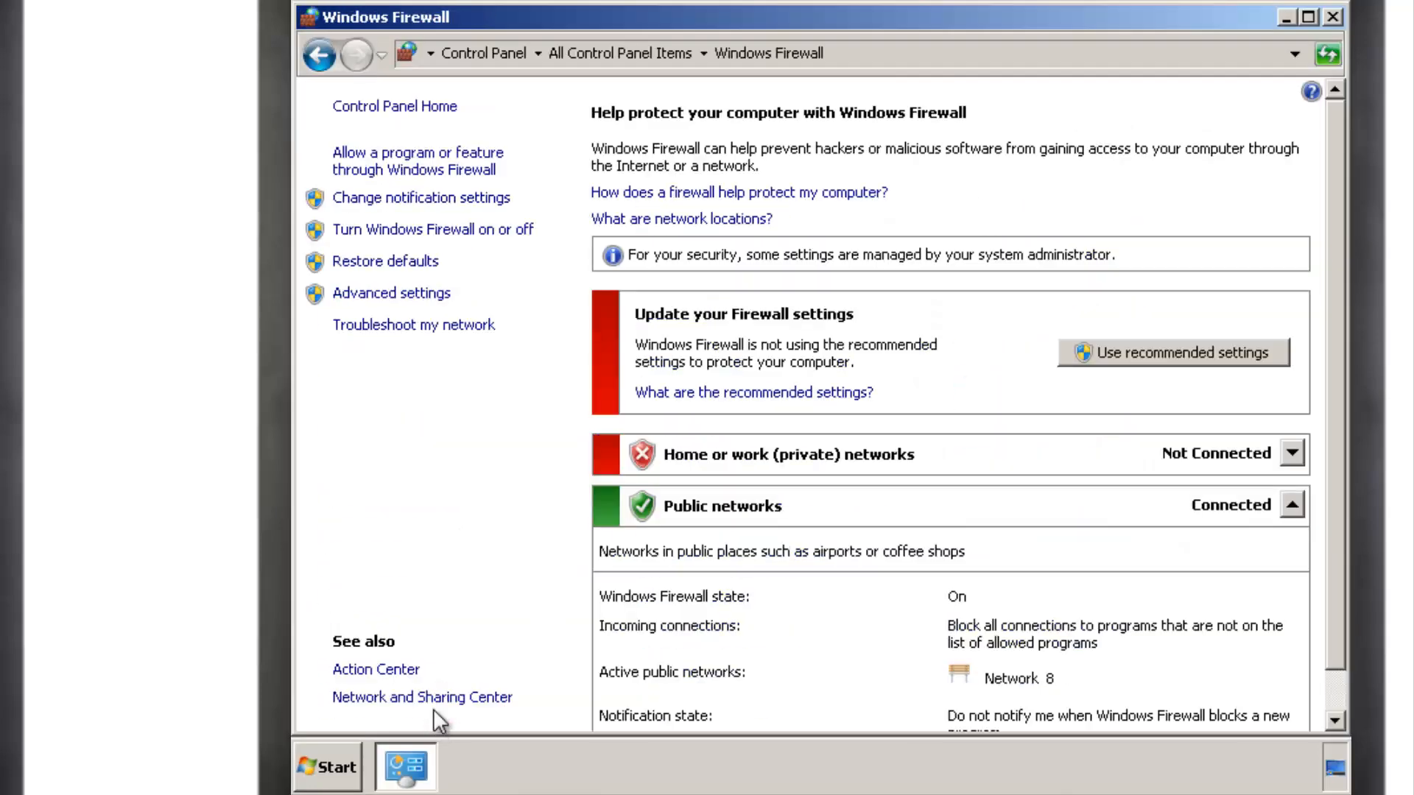
mouse_move(473, 298)
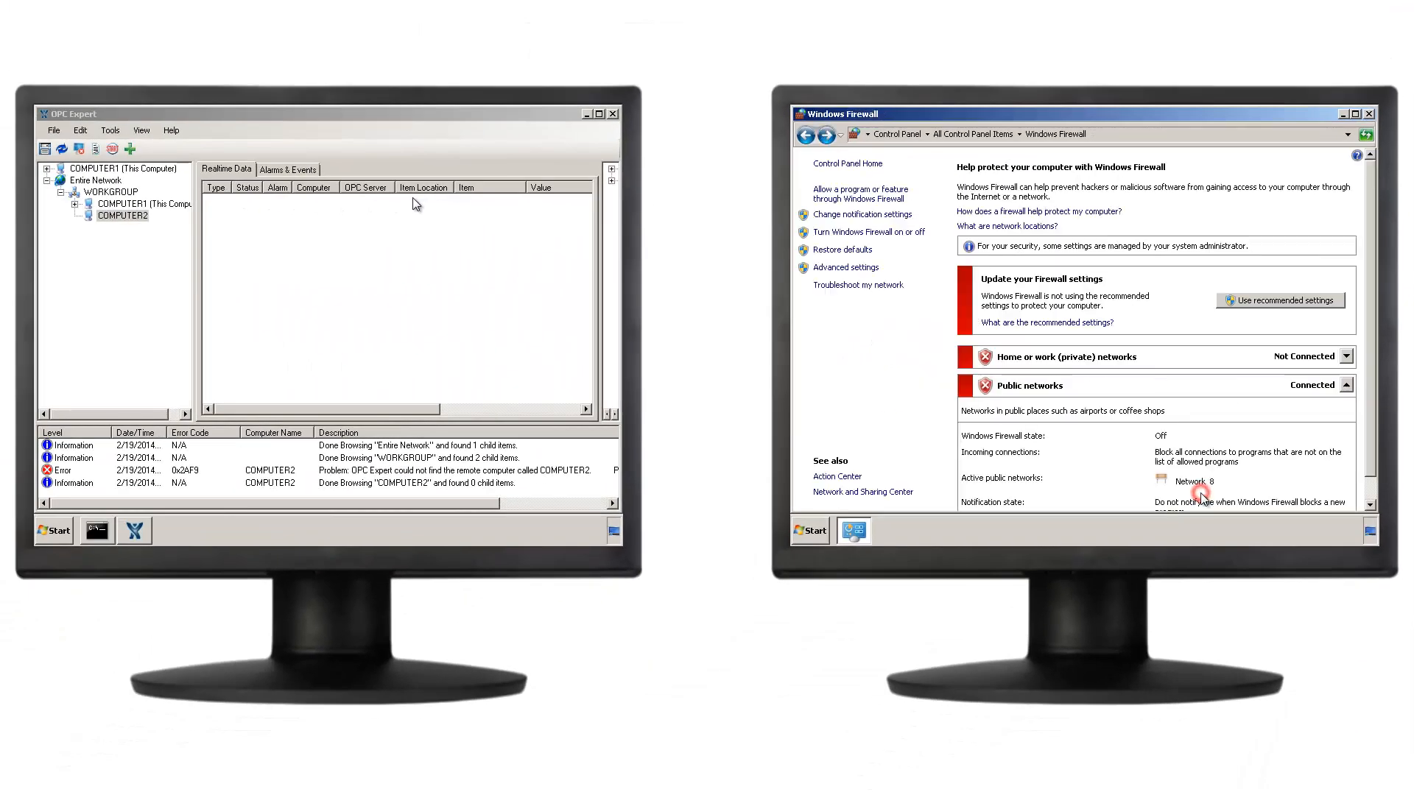
Refresh COMPUTER2 to list its OPC servers and connect to the third one, Modbus OPC server
click(1369, 113)
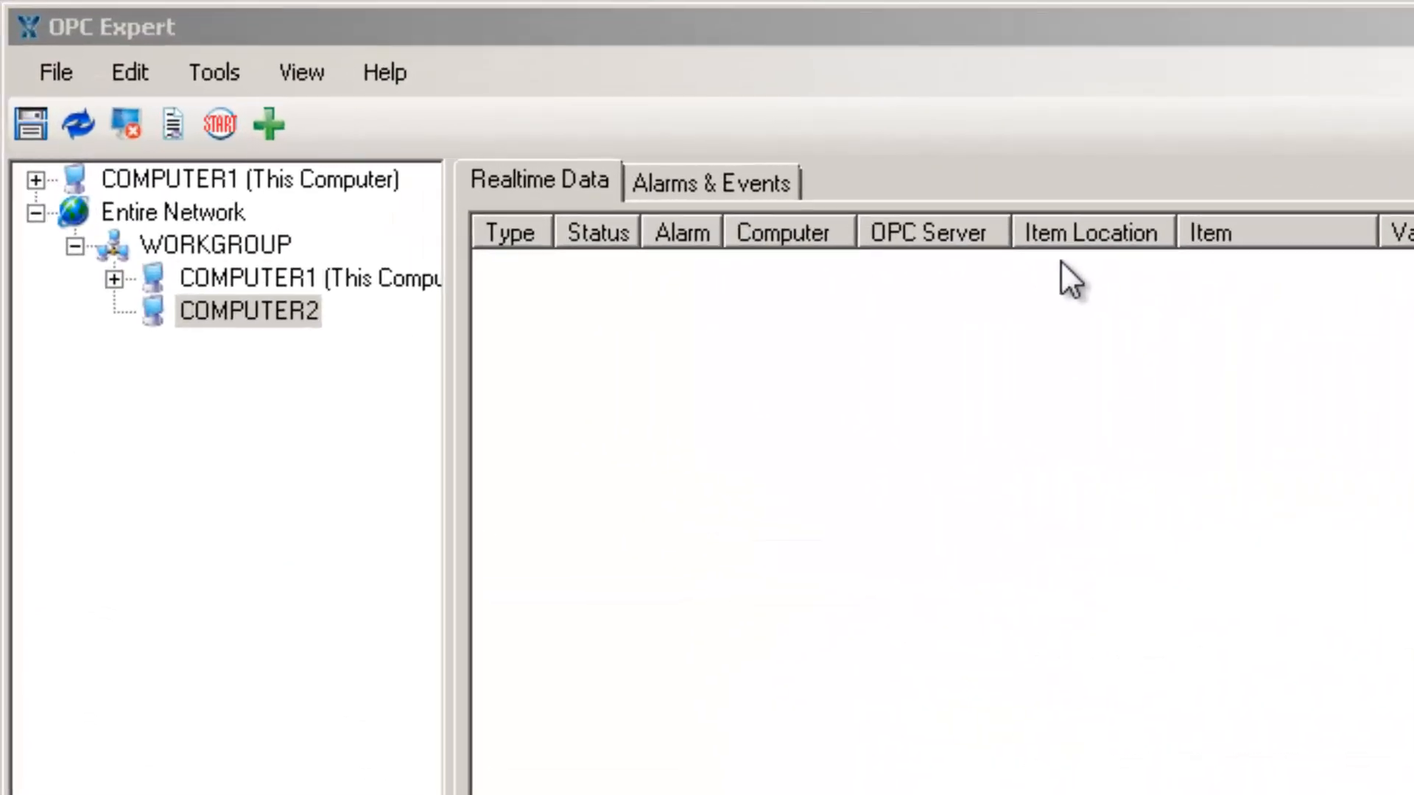
right_click(248, 311)
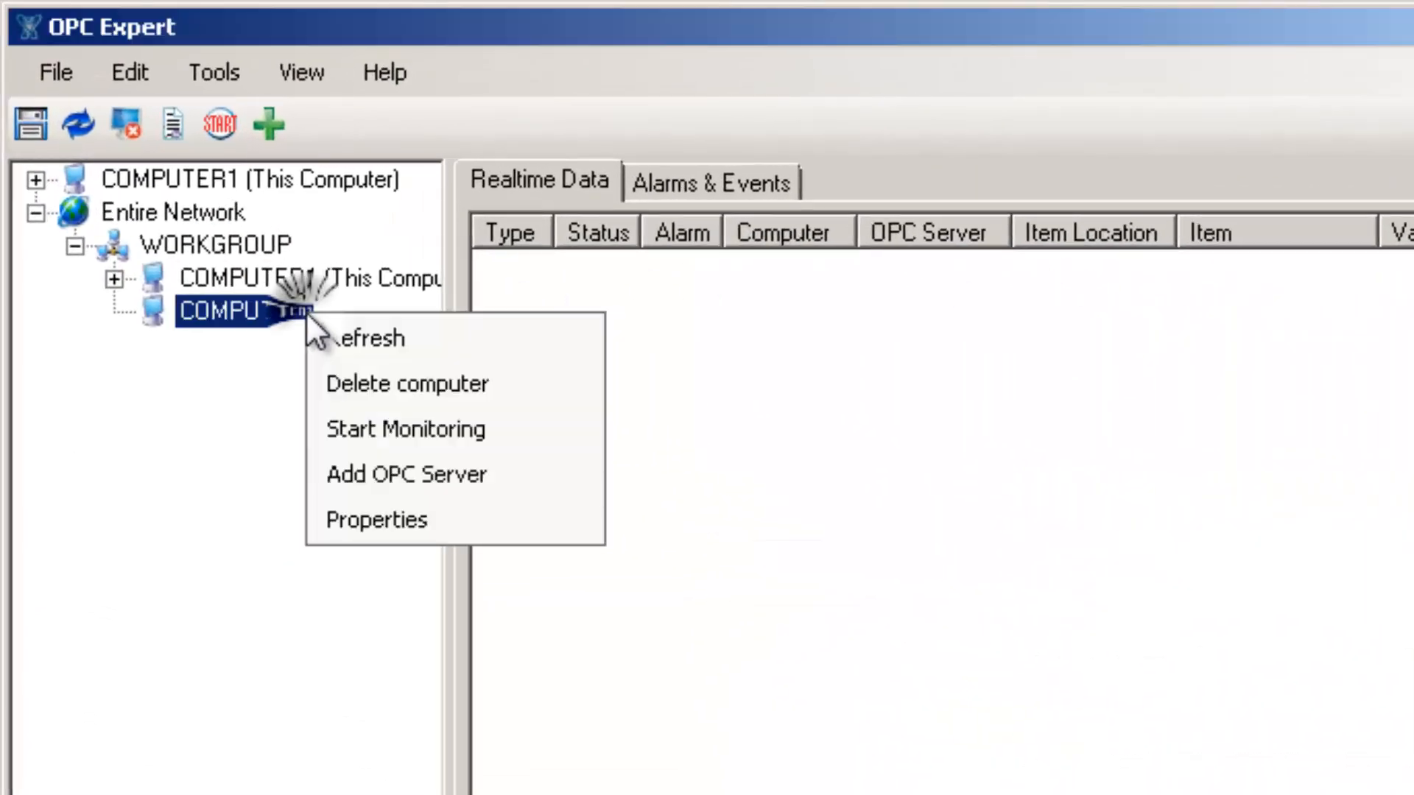
click(405, 428)
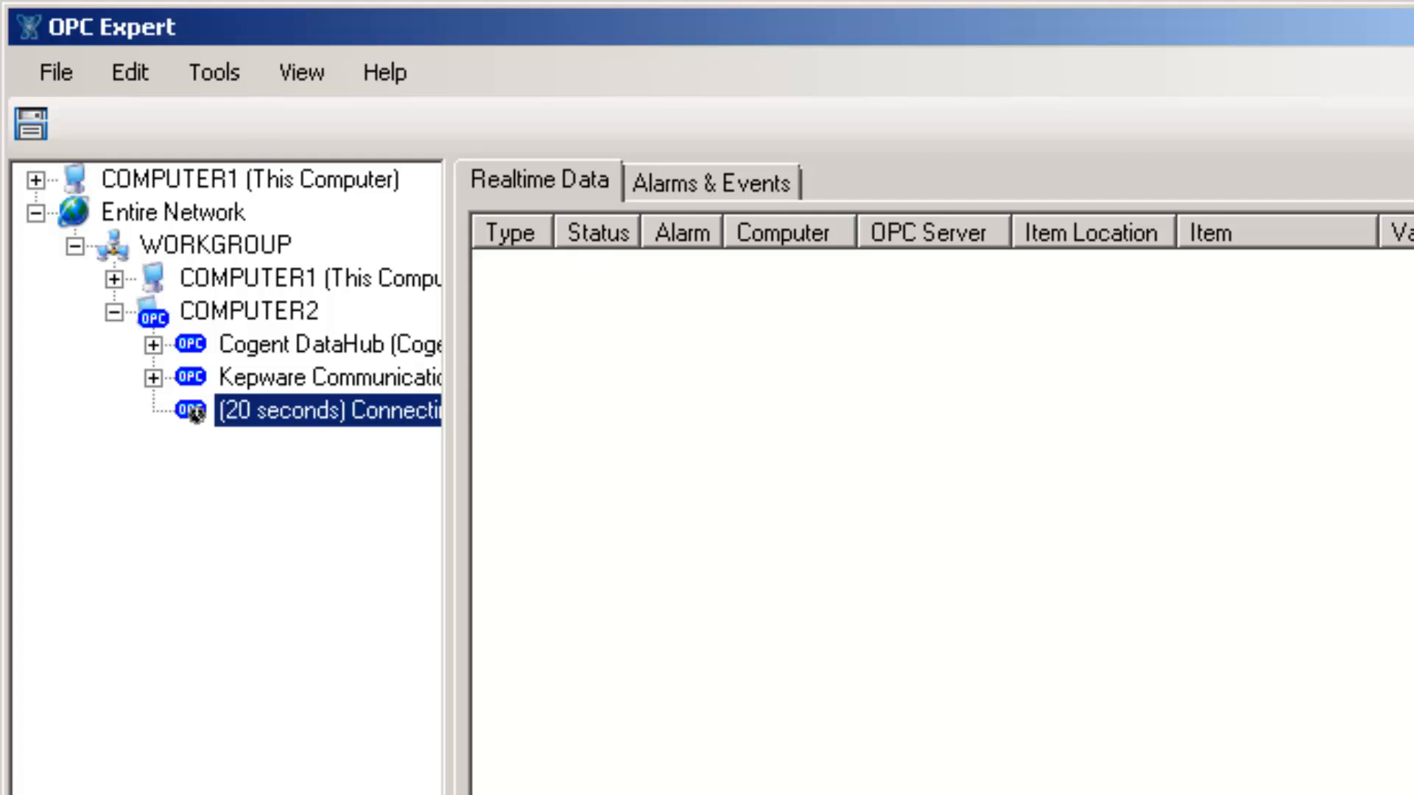
click(190, 411)
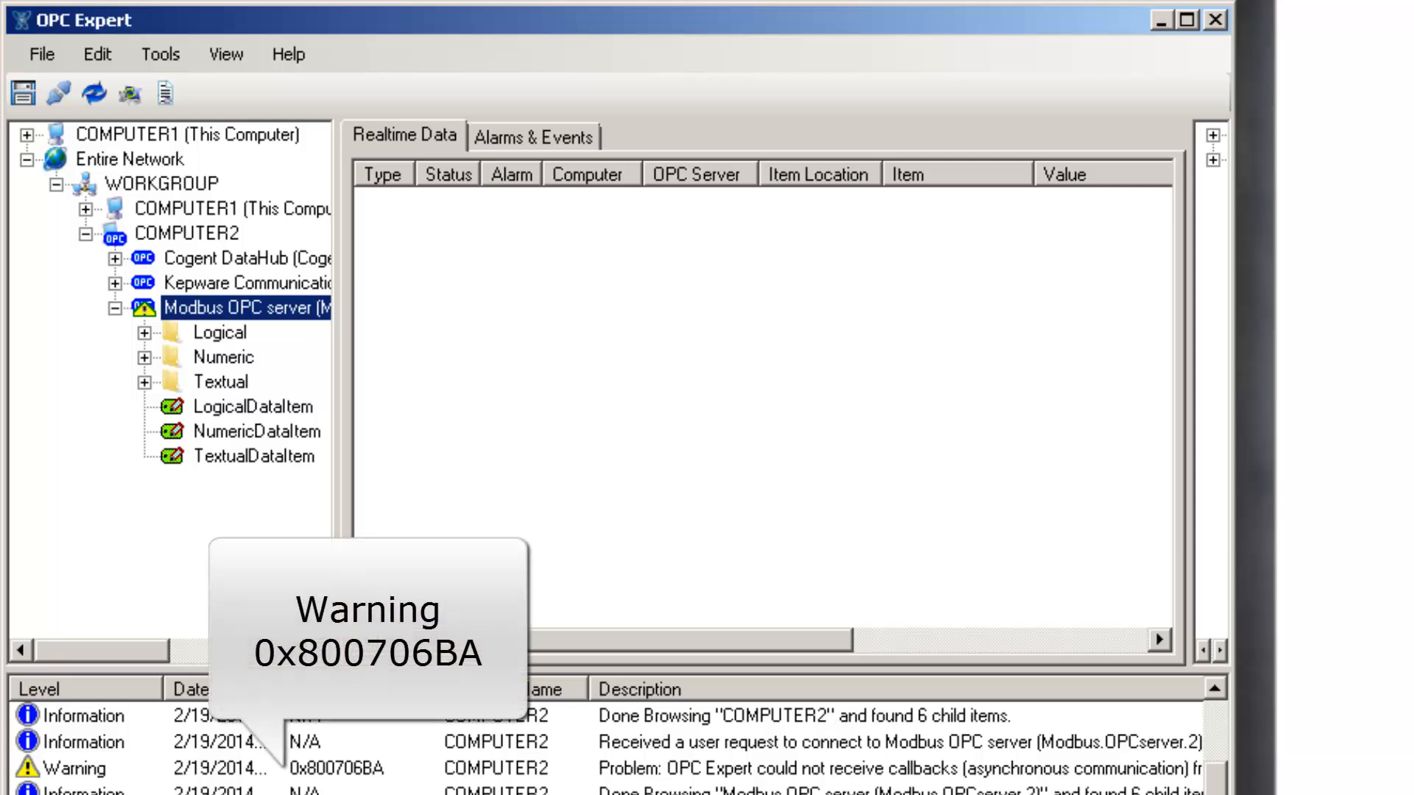
mouse_move(127, 327)
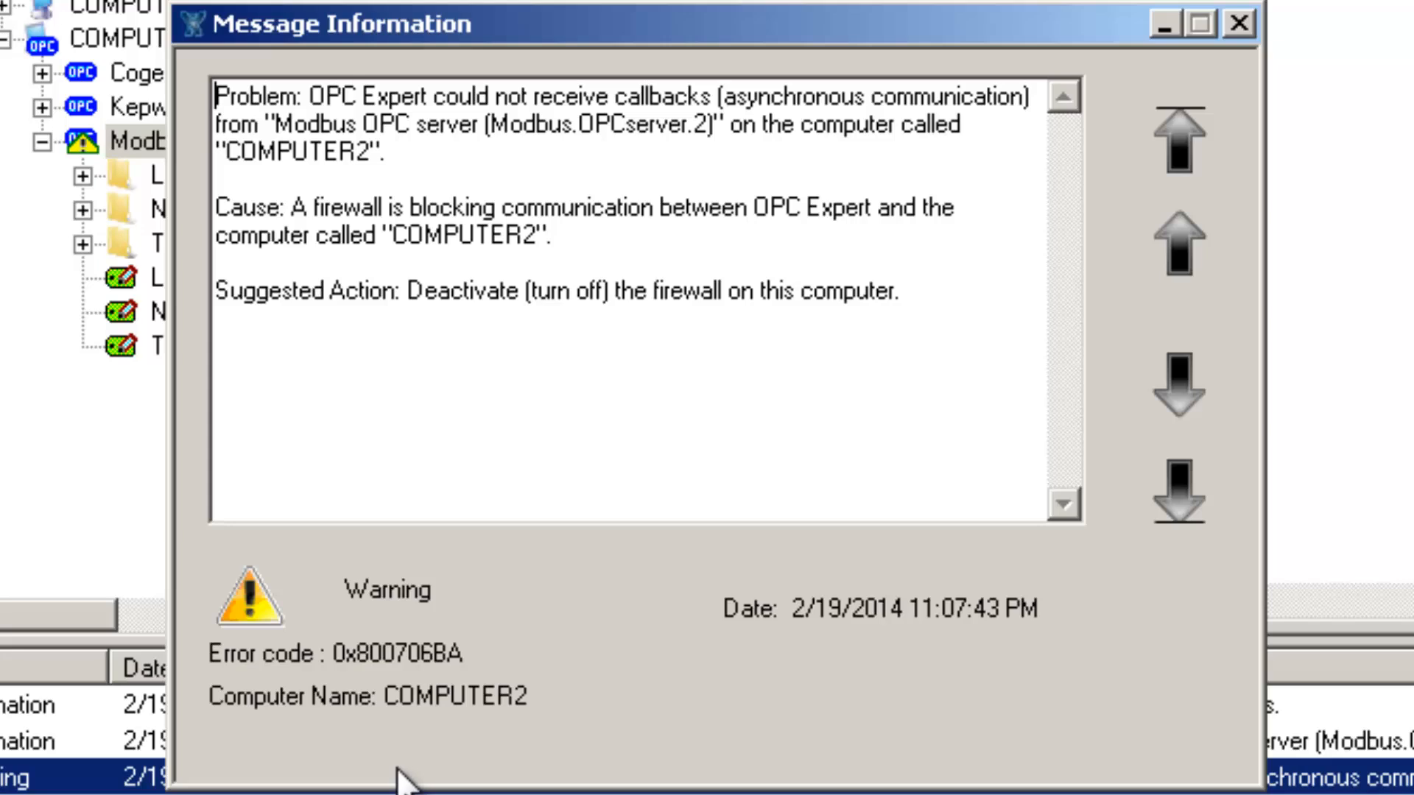
Read the Message Information for warning 0x800706BA blaming a firewall blocking callbacks, then close it
triple_click(621, 127)
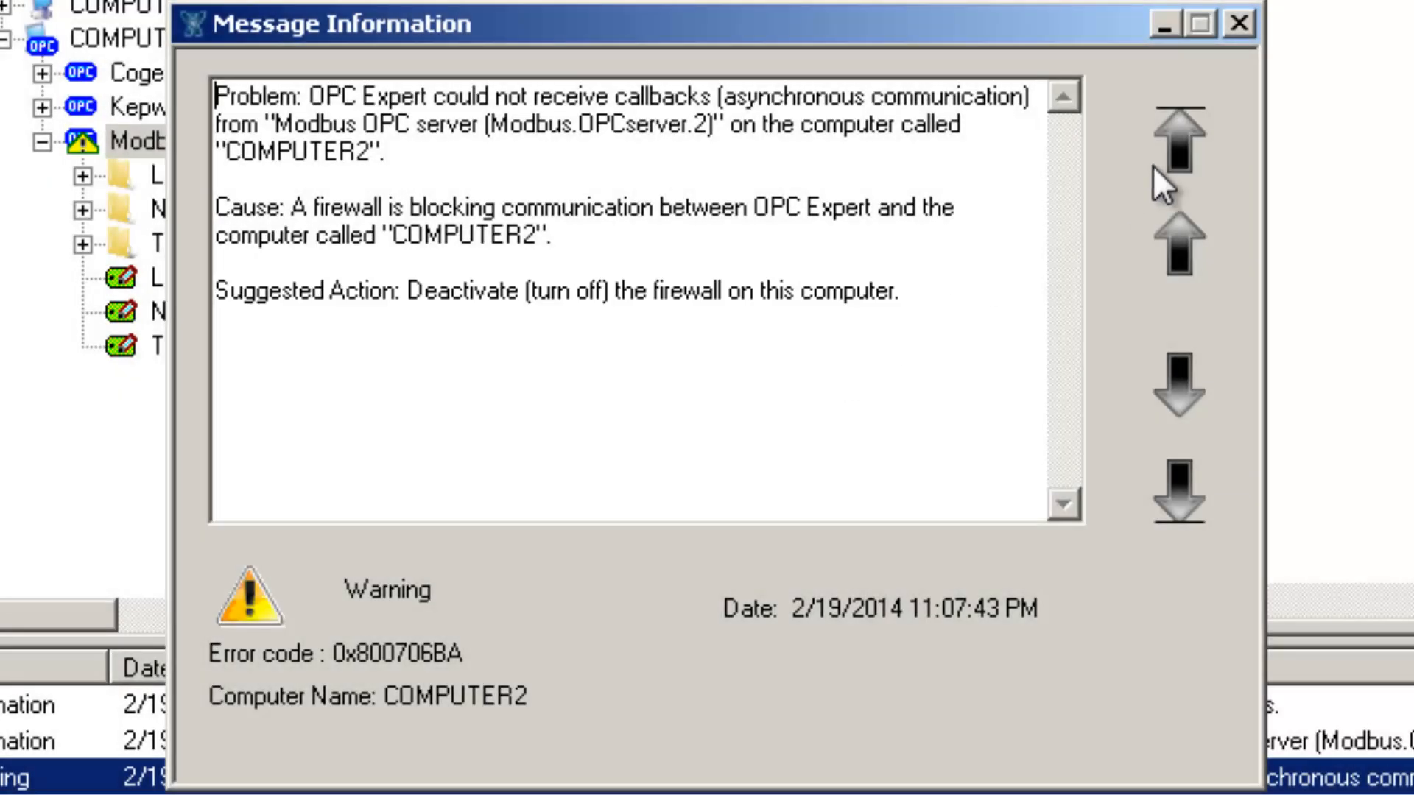
click(1237, 25)
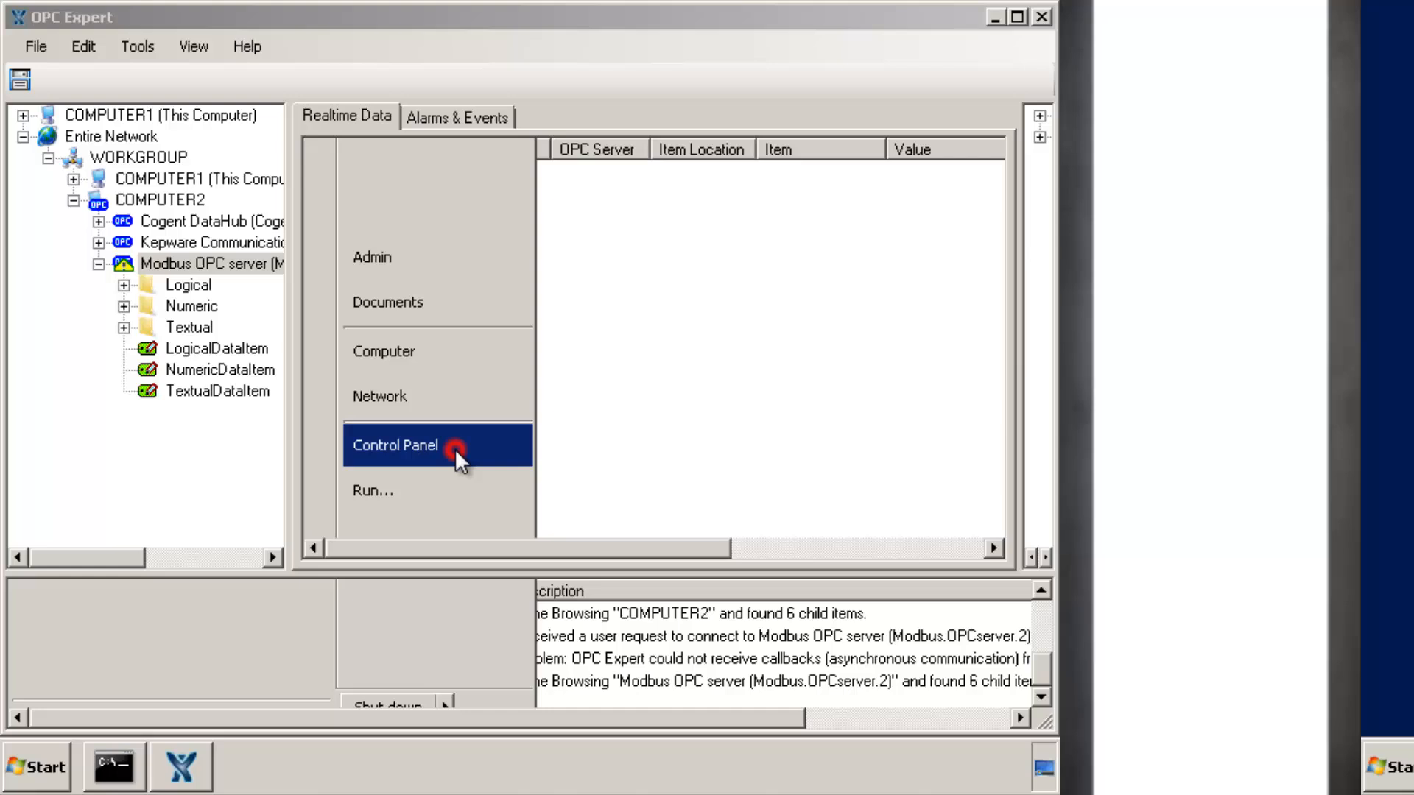
Turn Windows Firewall off for public networks in Control Panel and apply with OK
click(394, 445)
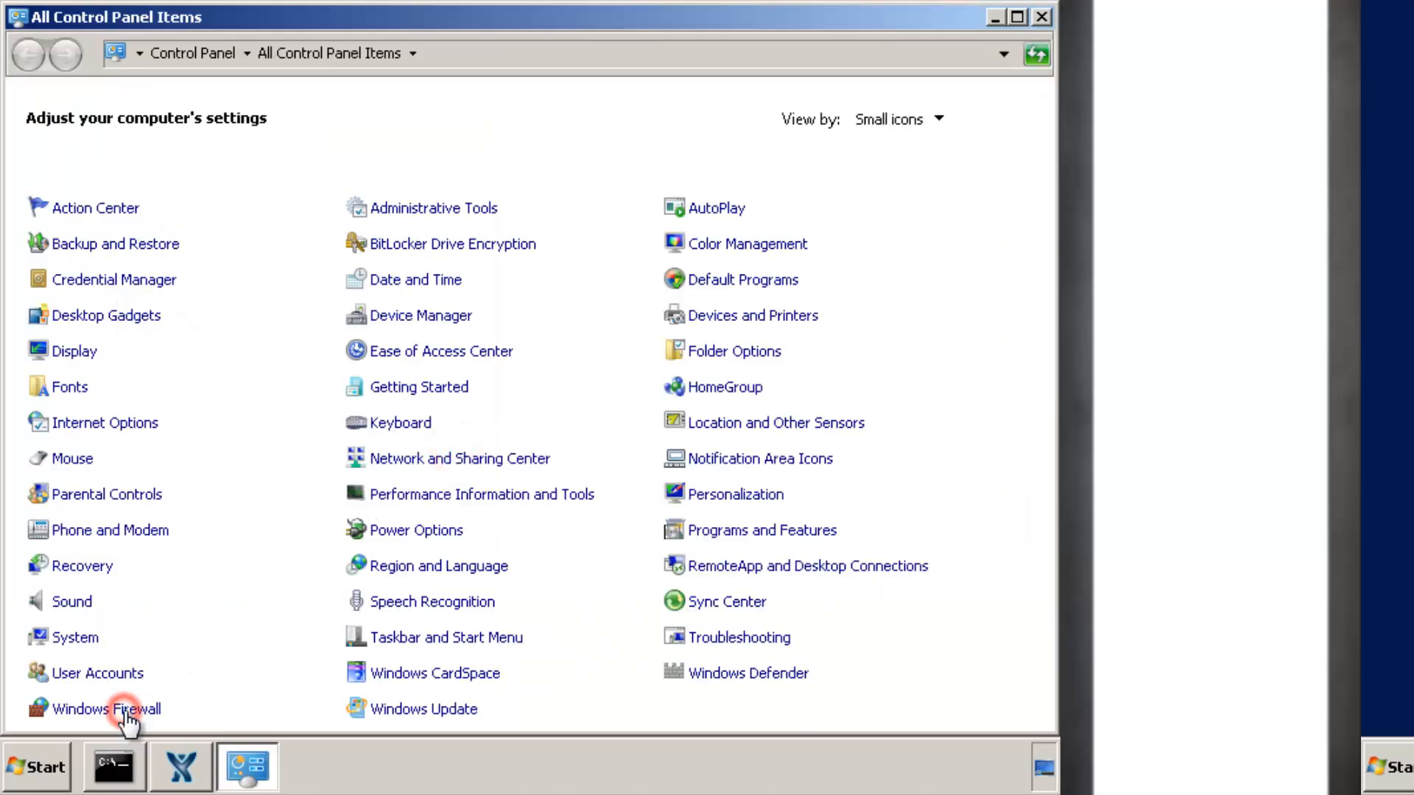
click(106, 708)
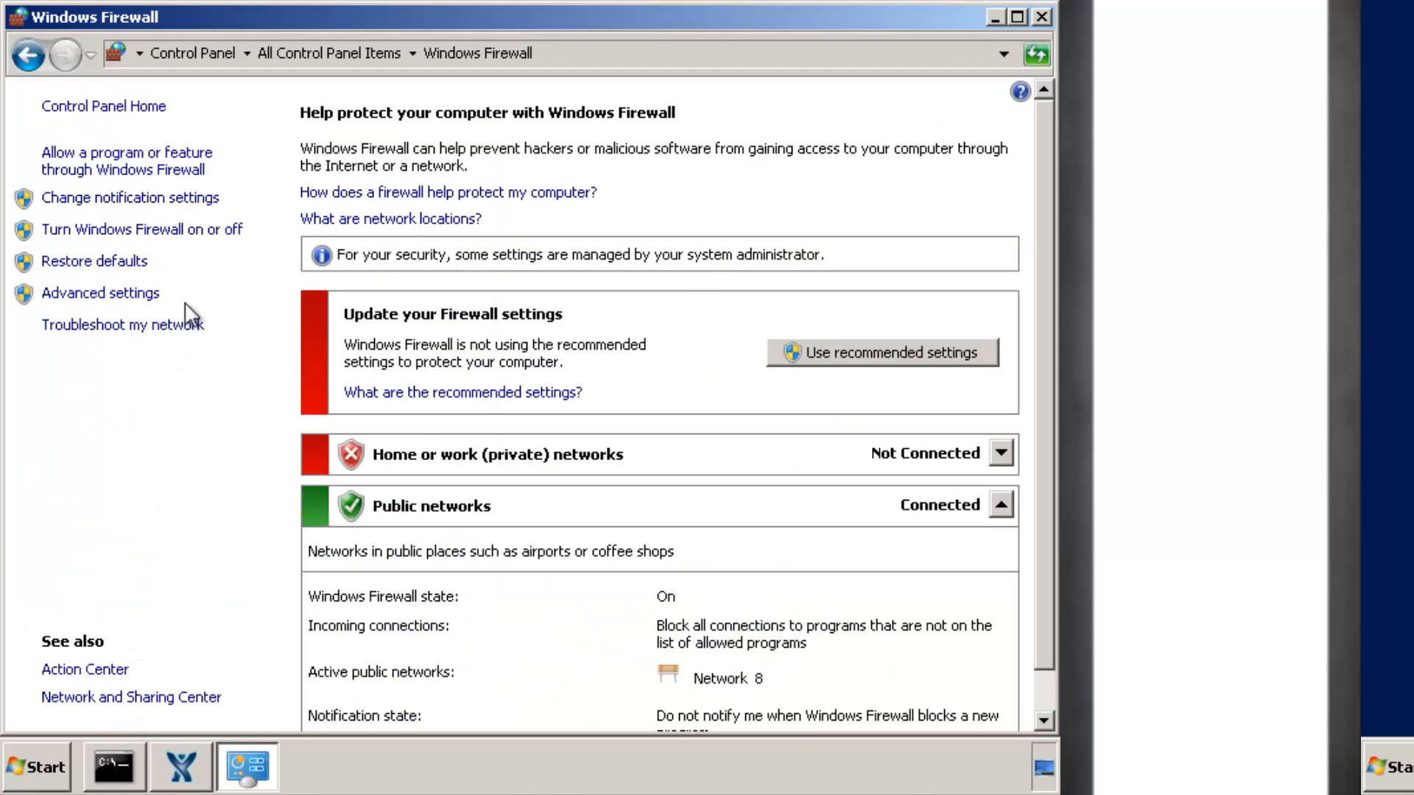
click(129, 198)
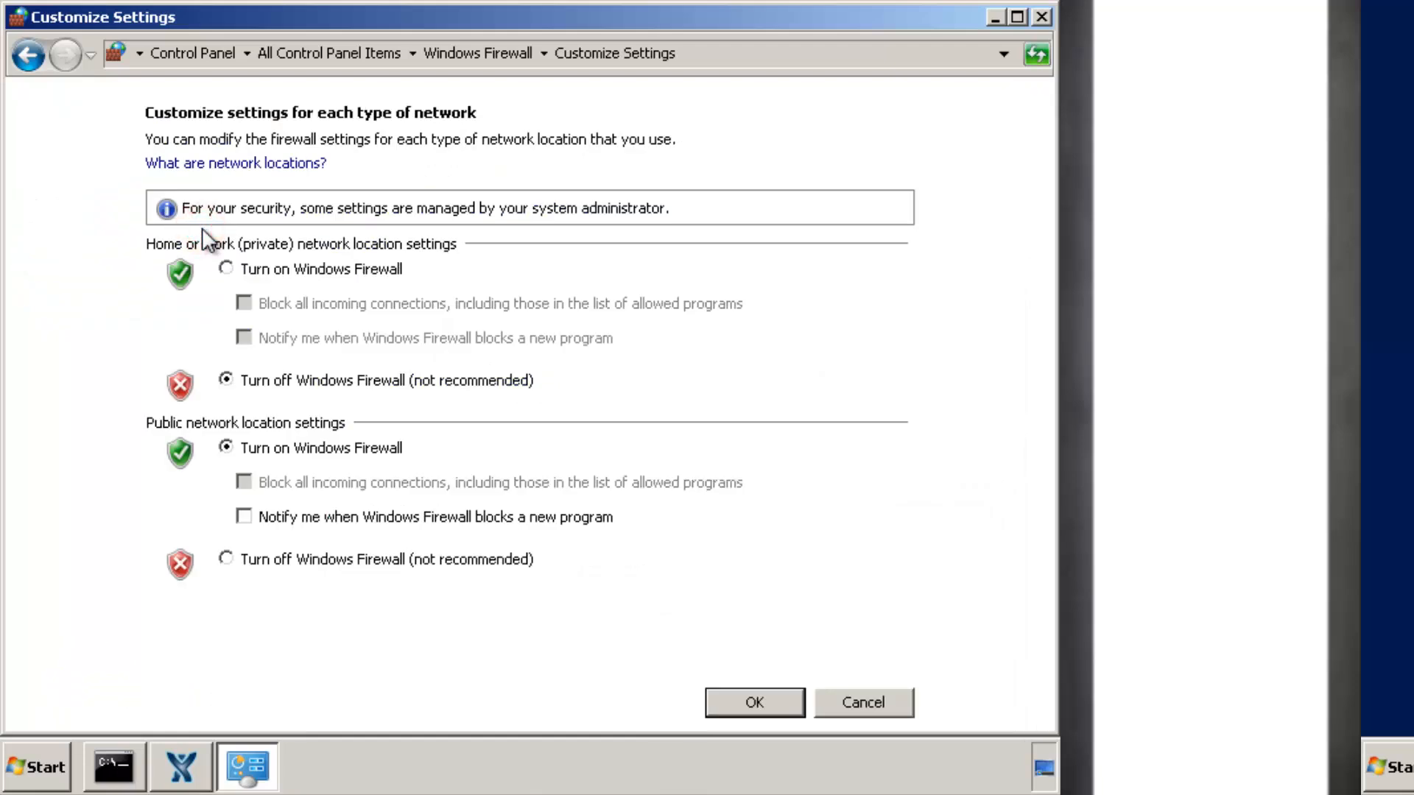
click(227, 558)
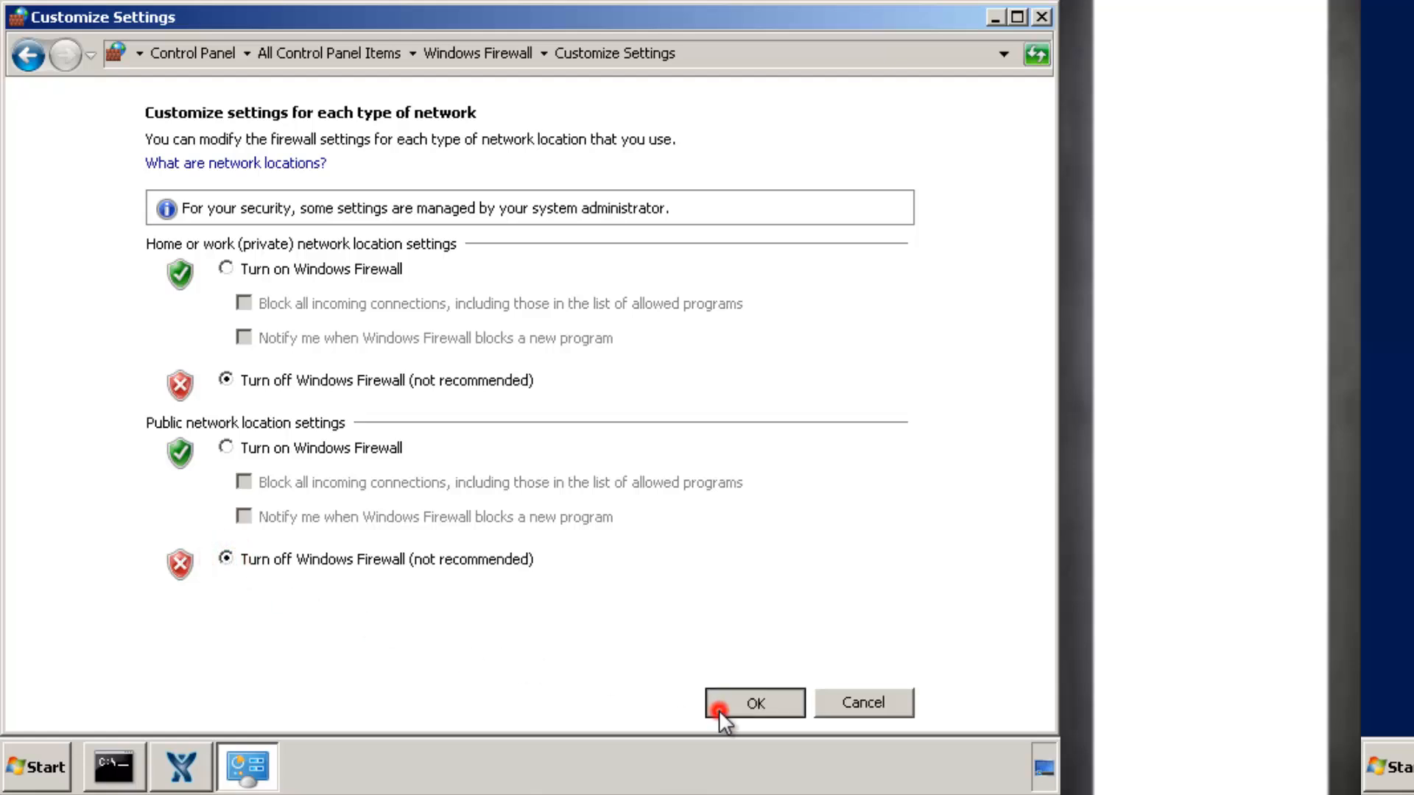
click(755, 705)
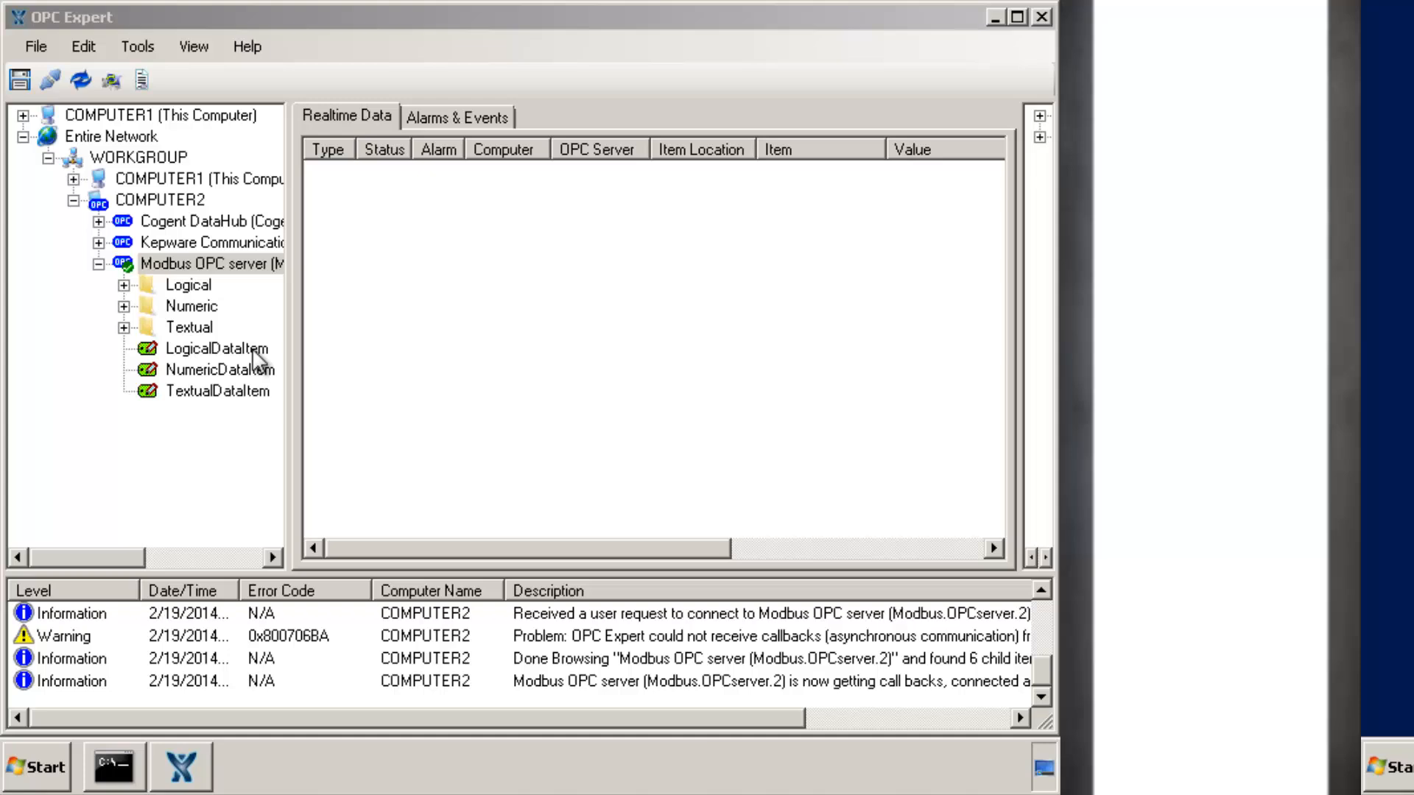
Subscribe LogicalDataItem and TextualDataItem from the Modbus OPC server to the Realtime Data tab
click(217, 348)
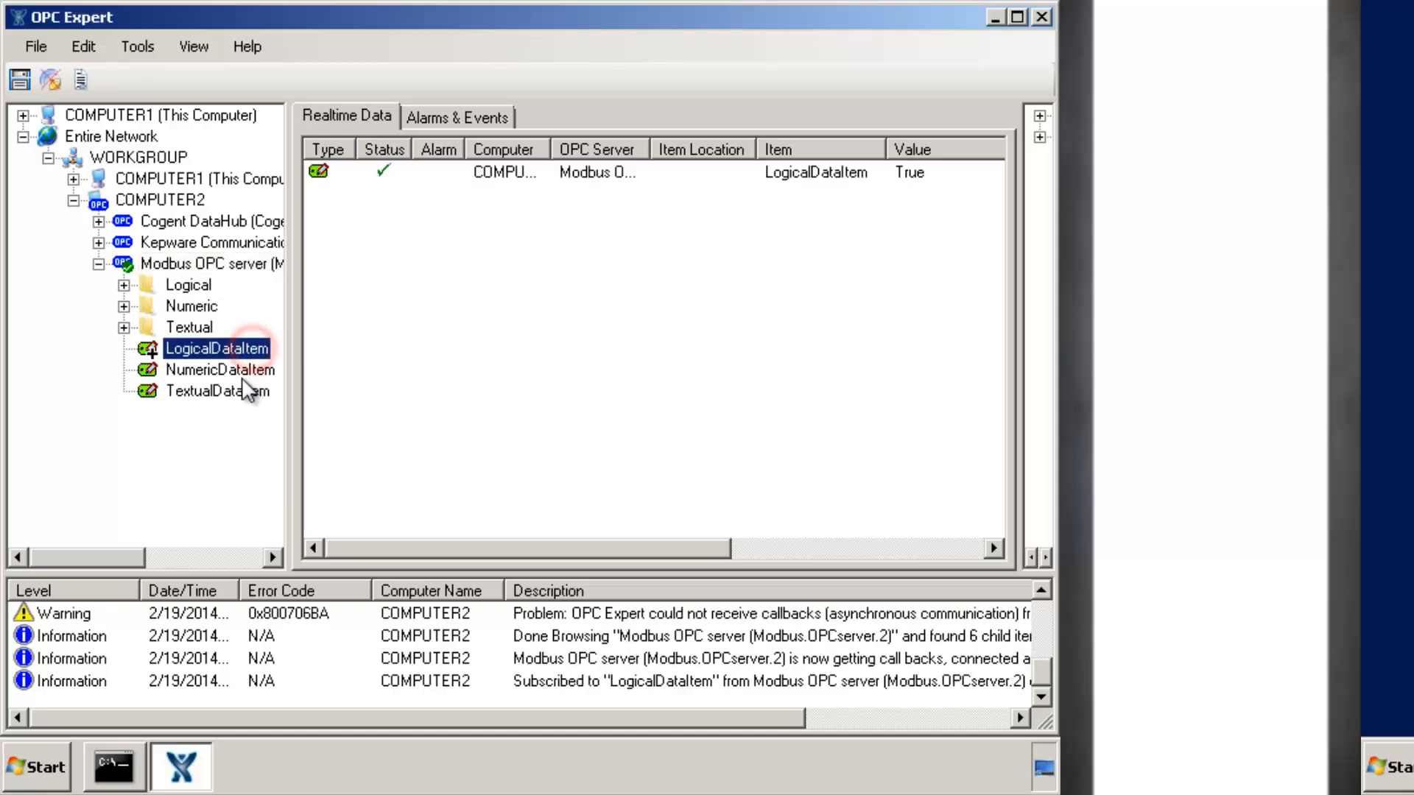
click(216, 390)
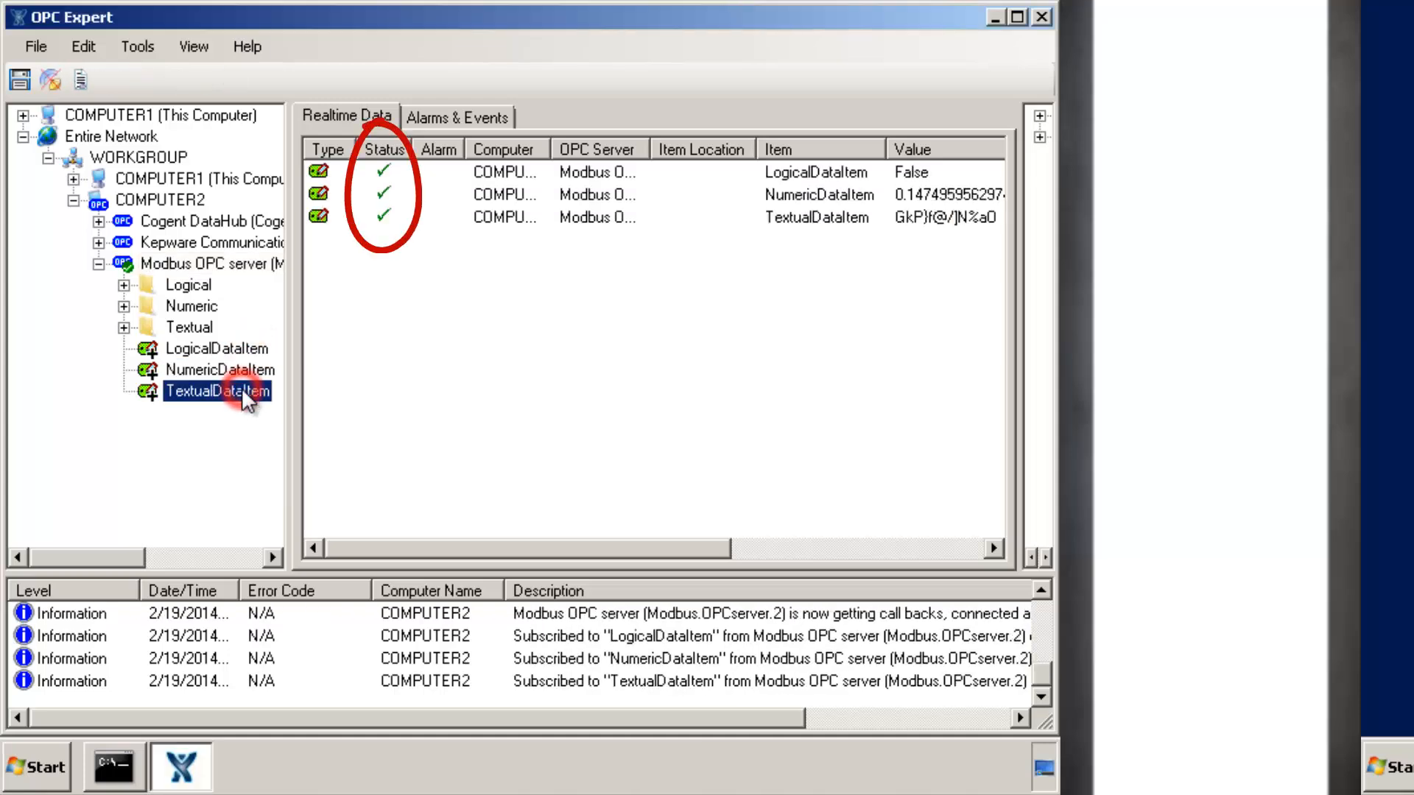